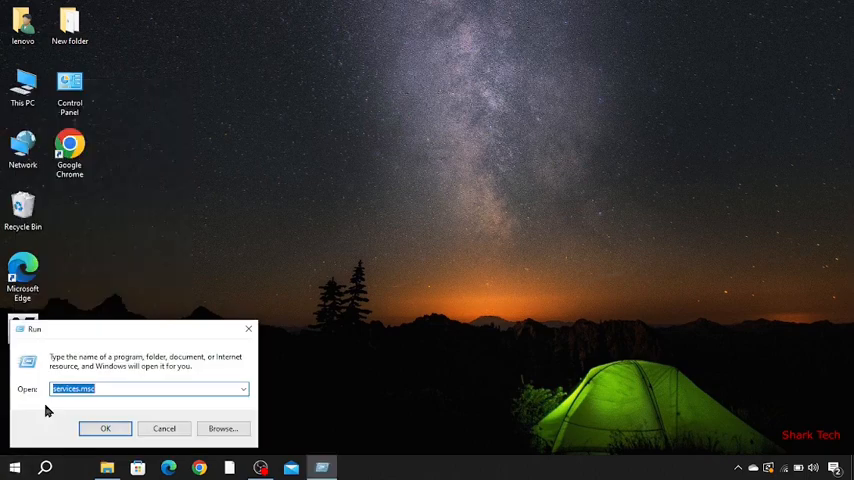
Step: Run services.msc from the Run dialog to open the Services console
click(128, 389)
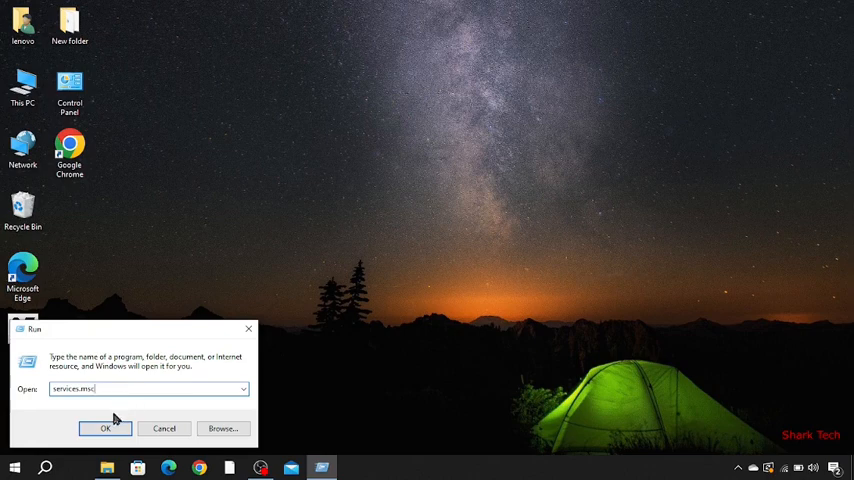
click(104, 428)
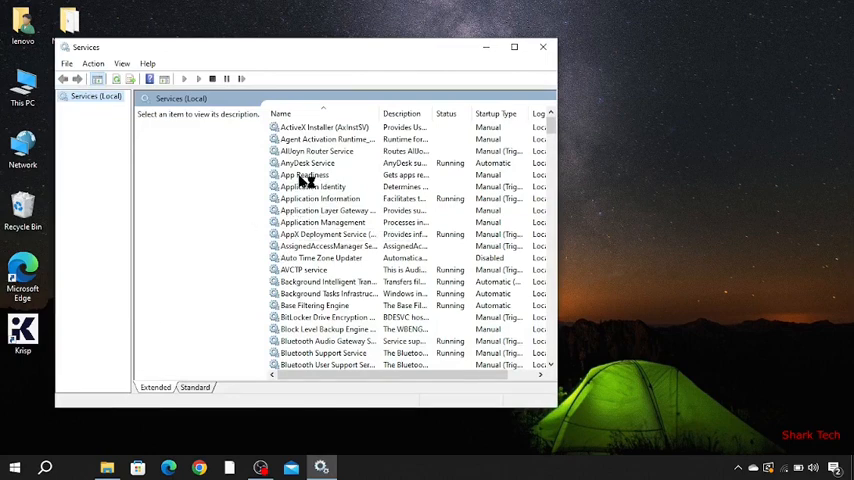
Step: Scroll the services list down to Windows Update and select it to show its description
click(304, 175)
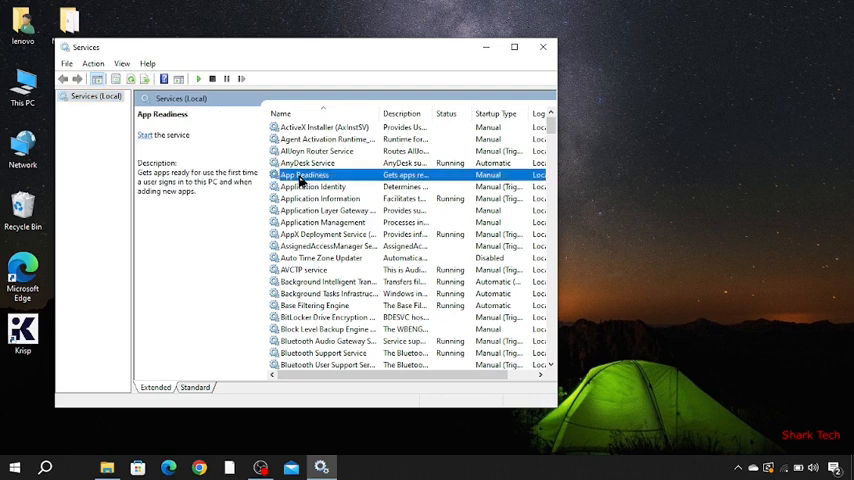
scroll(down, 3)
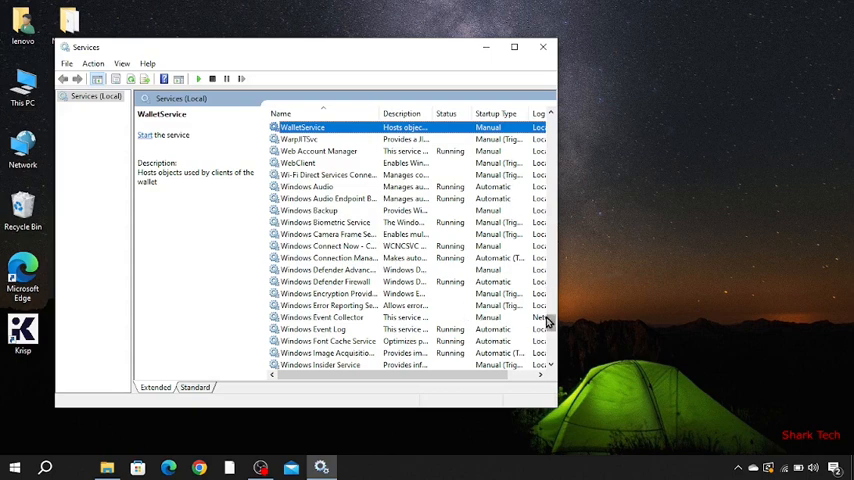
scroll(down, 3)
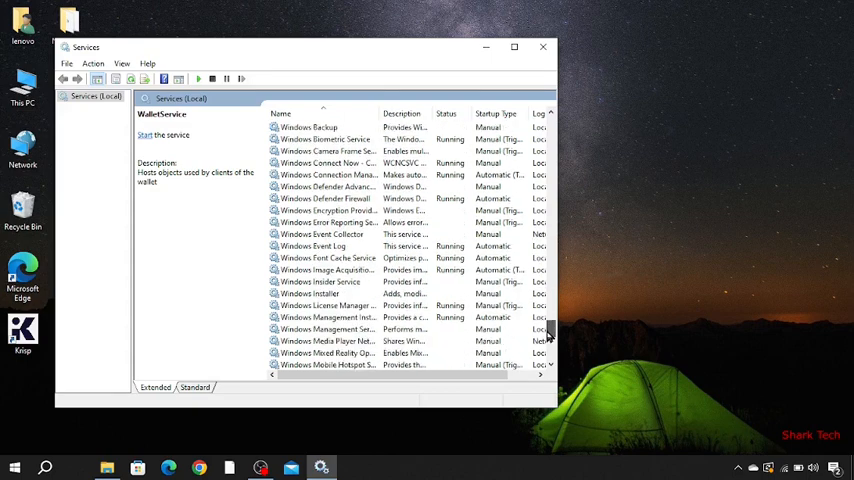
scroll(down, 3)
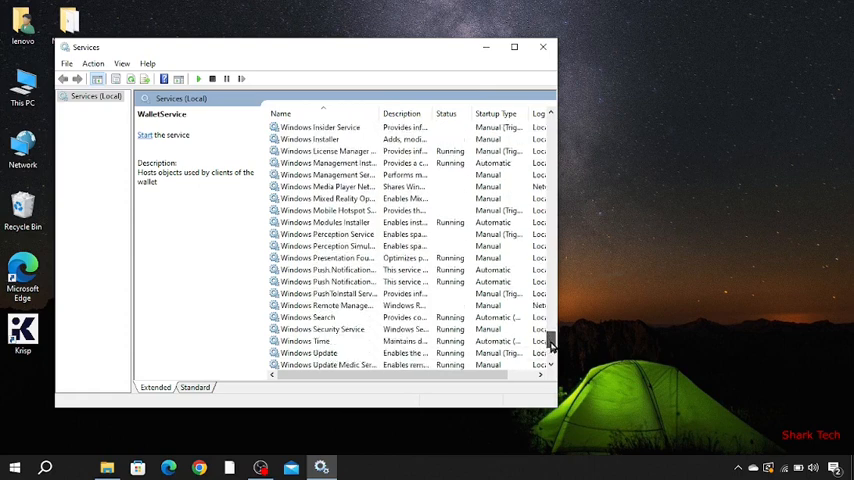
scroll(down, 3)
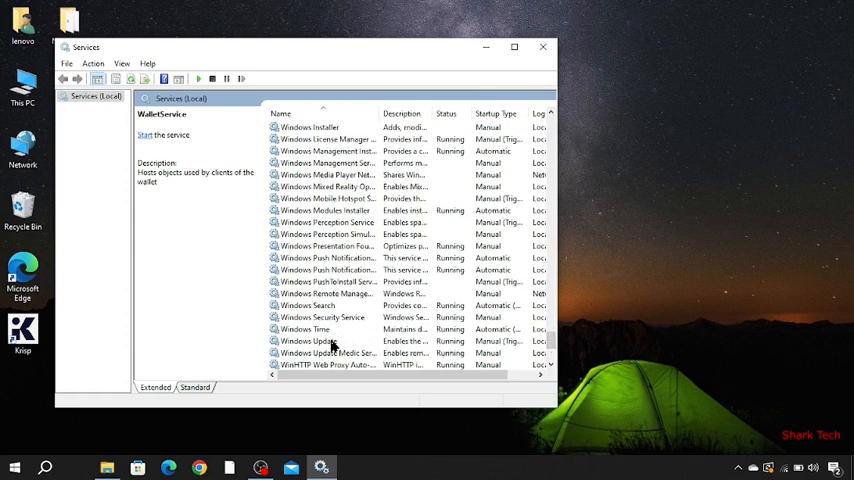
click(307, 341)
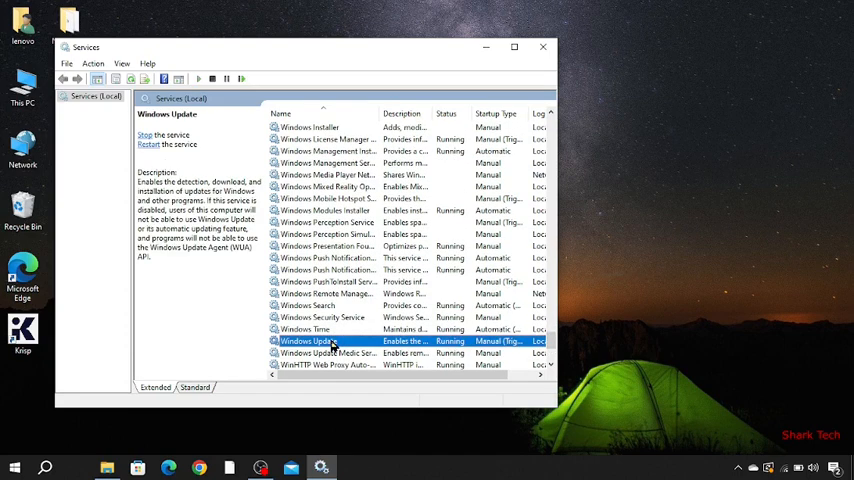
Step: View the Windows Update service's Properties, then minimize the Services window
right_click(308, 341)
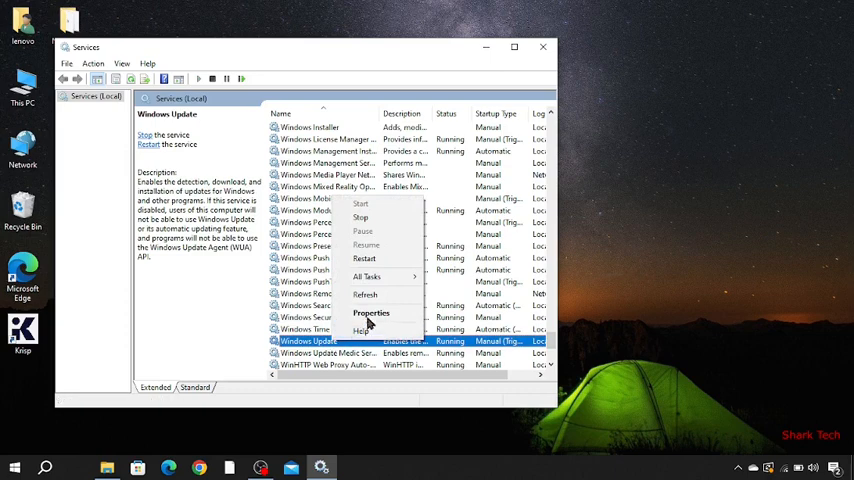
click(370, 313)
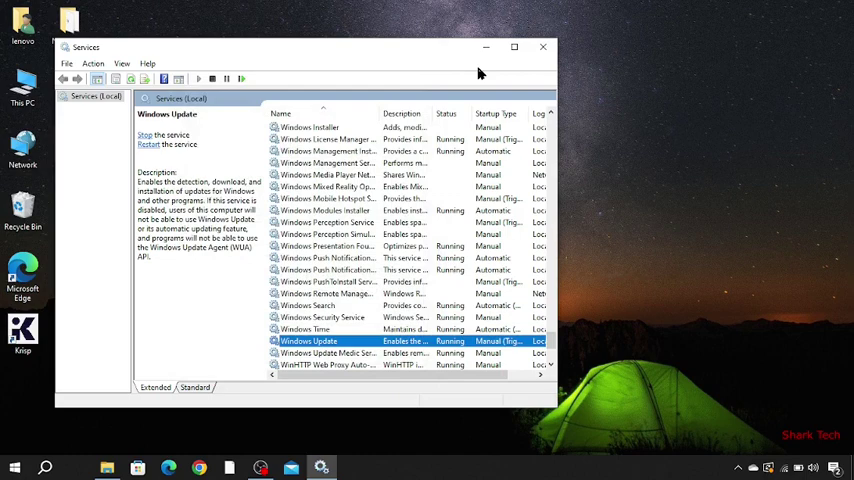
mouse_move(514, 75)
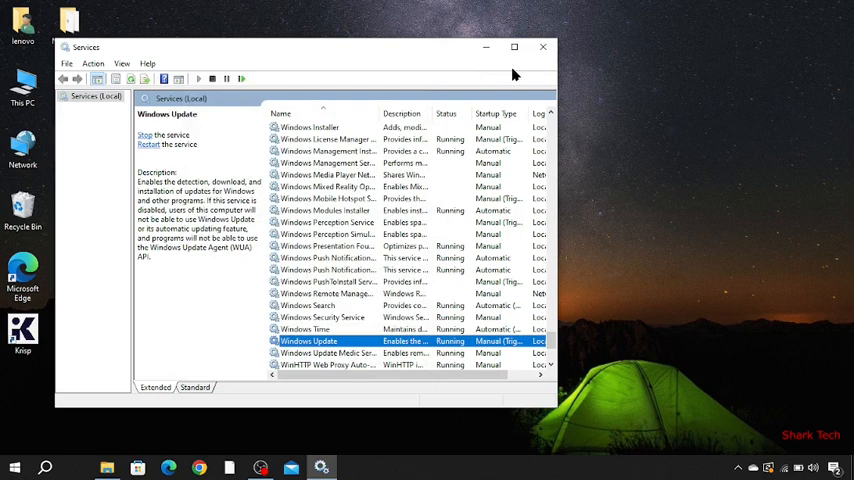
right_click(268, 460)
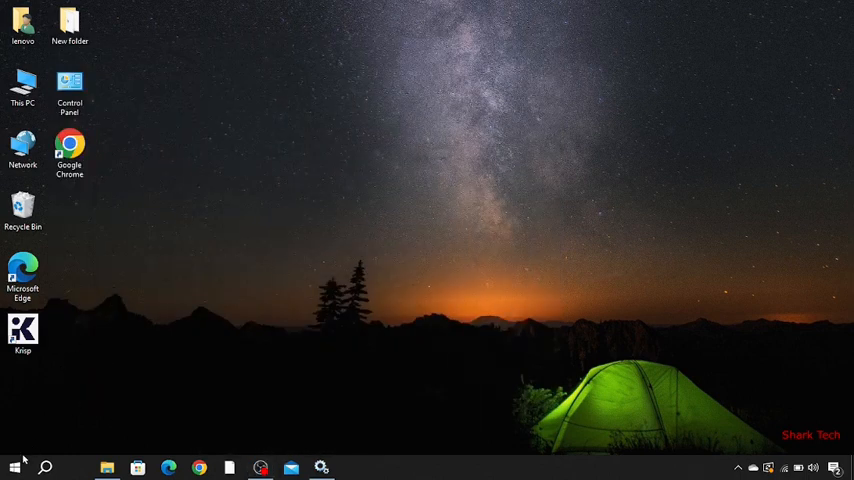
Step: Open Run from the Start right-click menu and launch regedit
click(11, 463)
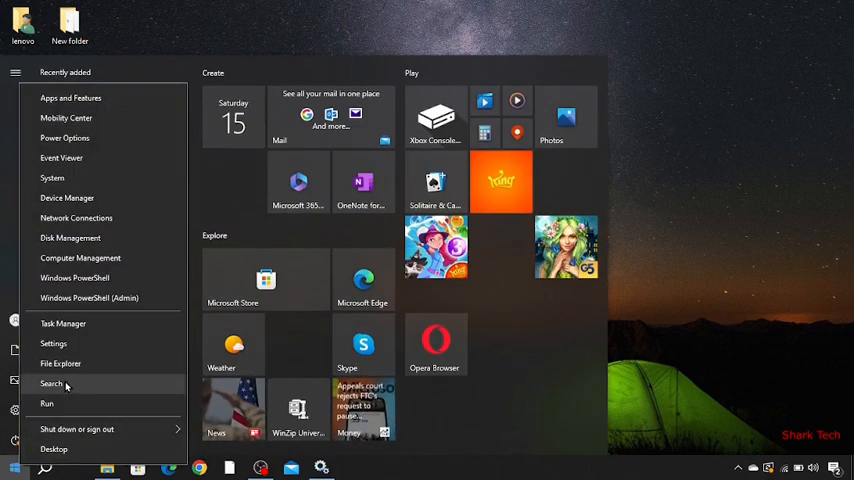
click(46, 404)
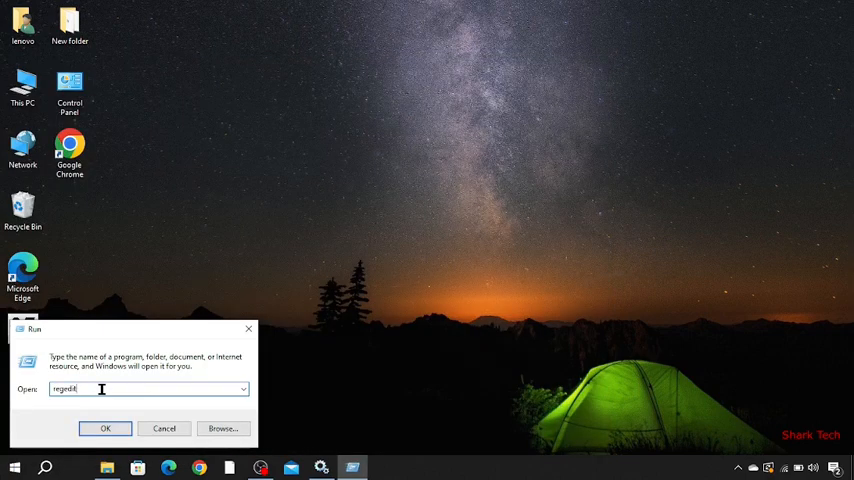
click(104, 428)
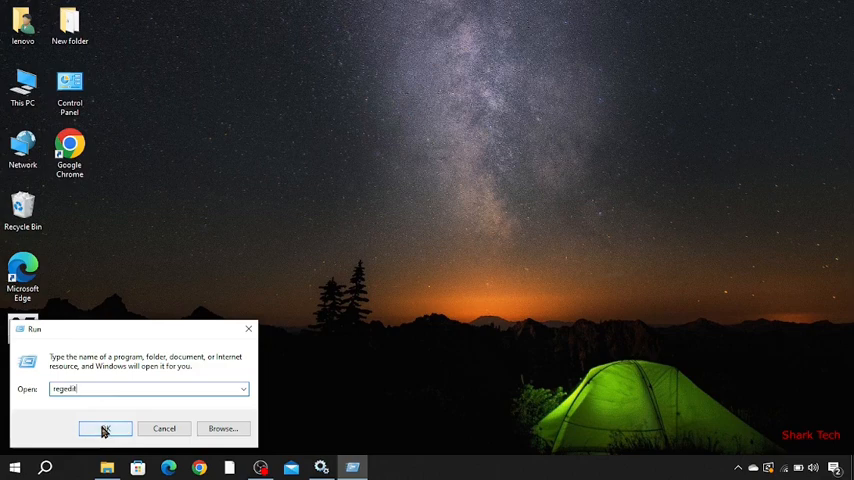
click(103, 428)
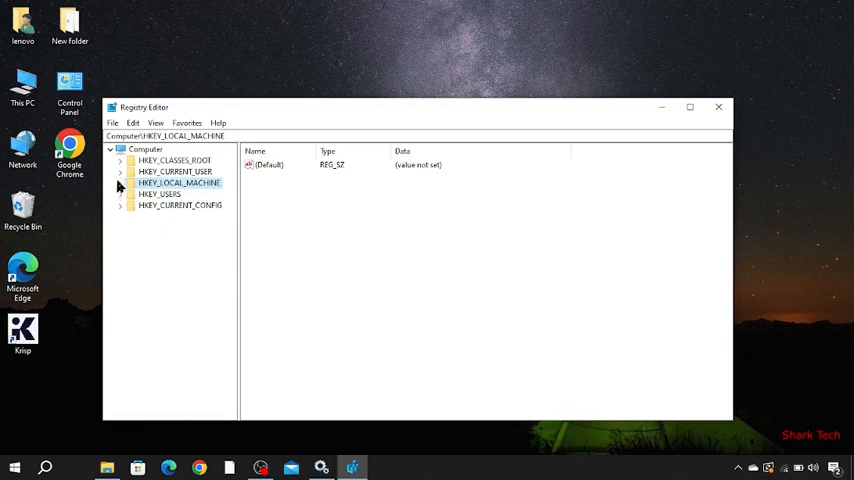
Step: Expand HKEY_LOCAL_MACHINE\SOFTWARE and select the Microsoft key
click(121, 183)
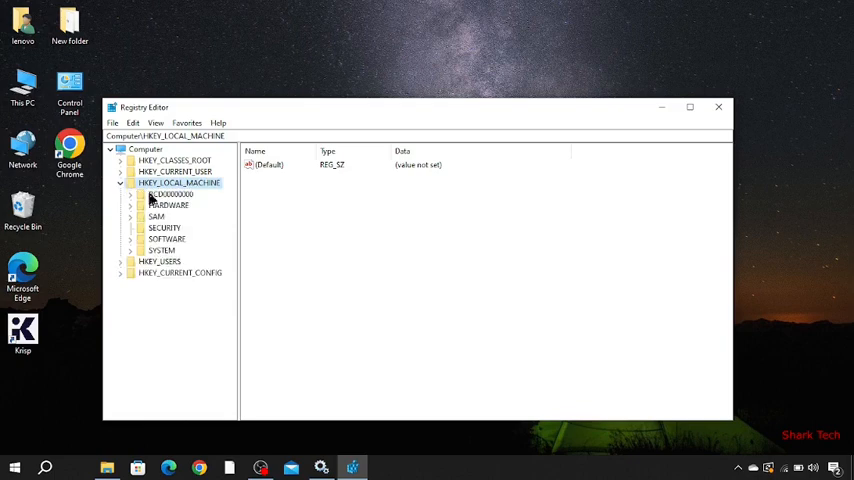
mouse_move(162, 240)
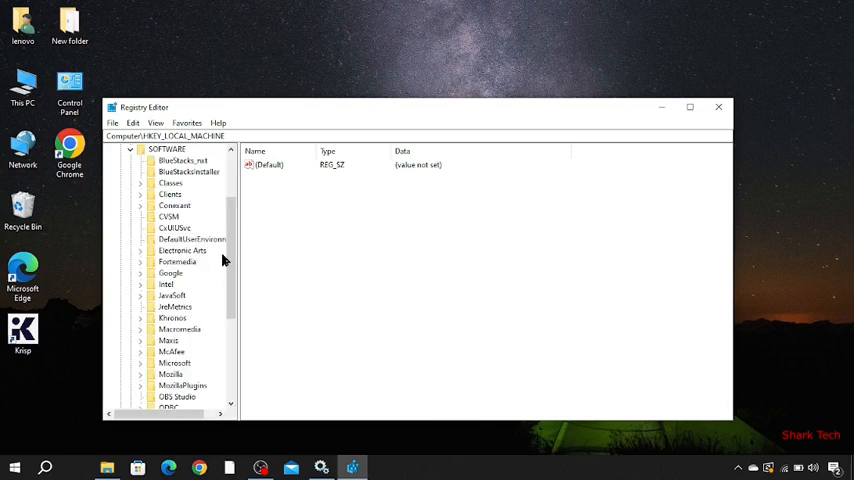
click(172, 363)
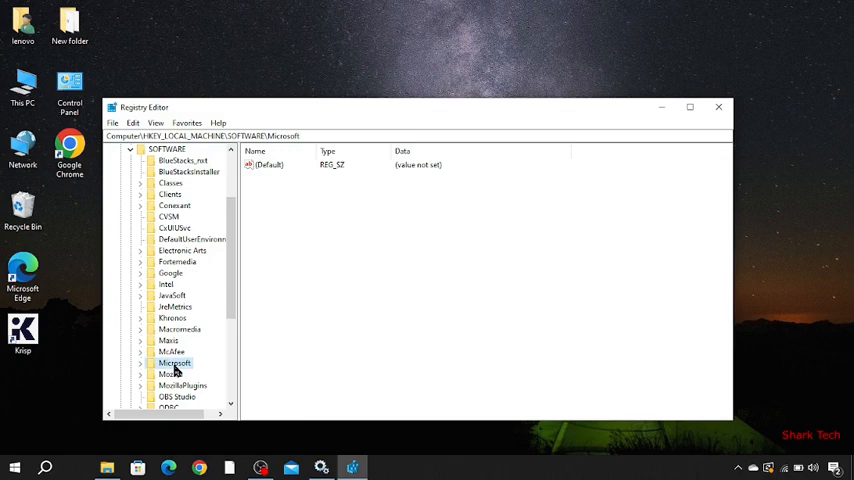
mouse_move(190, 371)
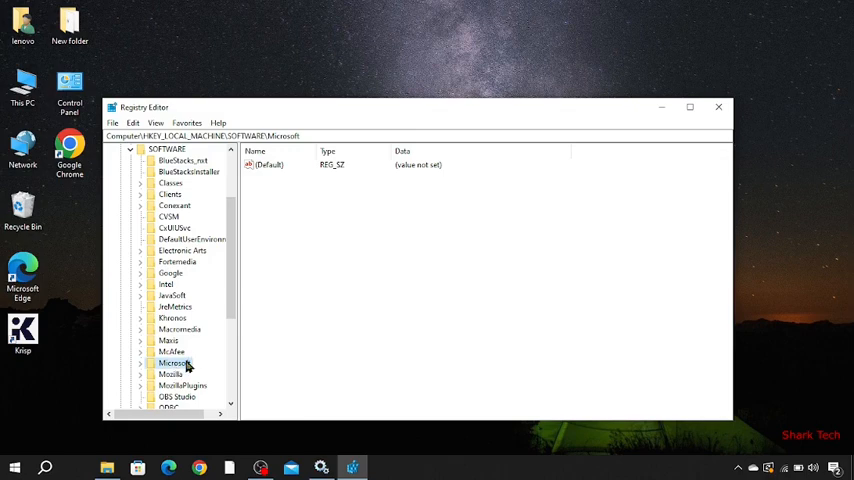
Step: Expand Microsoft and select its Windows subkey after scrolling the tree
double_click(177, 363)
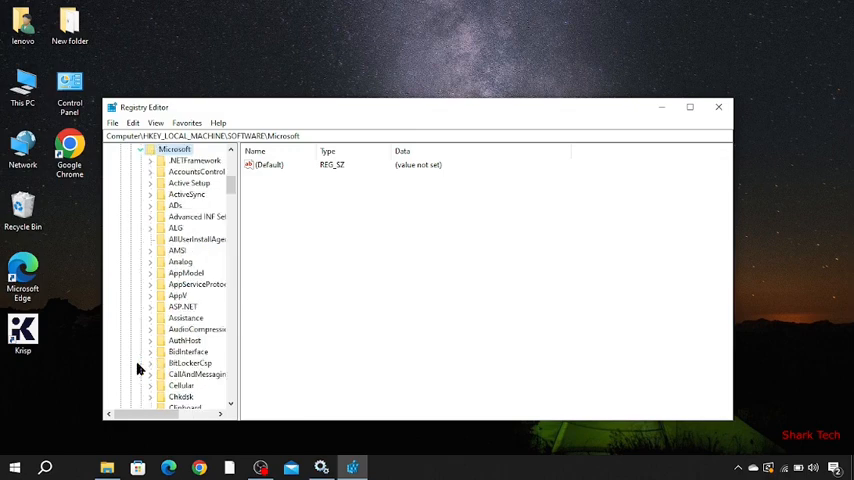
click(196, 238)
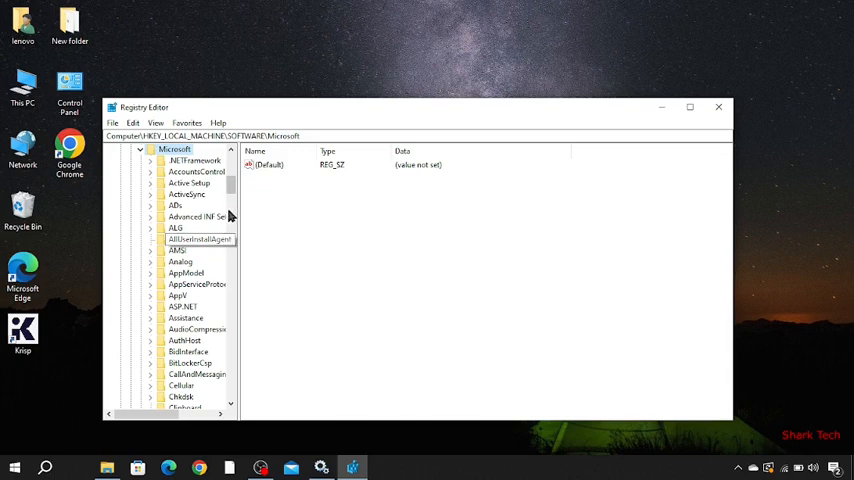
scroll(down, 3)
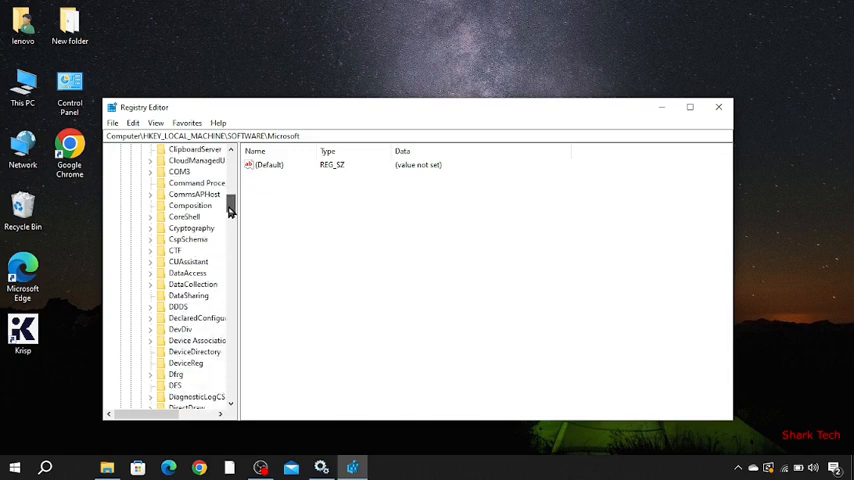
scroll(down, 3)
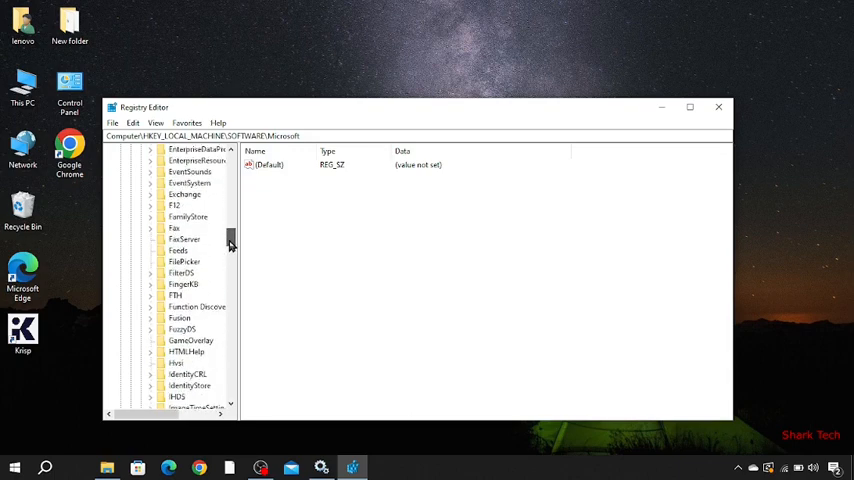
scroll(down, 3)
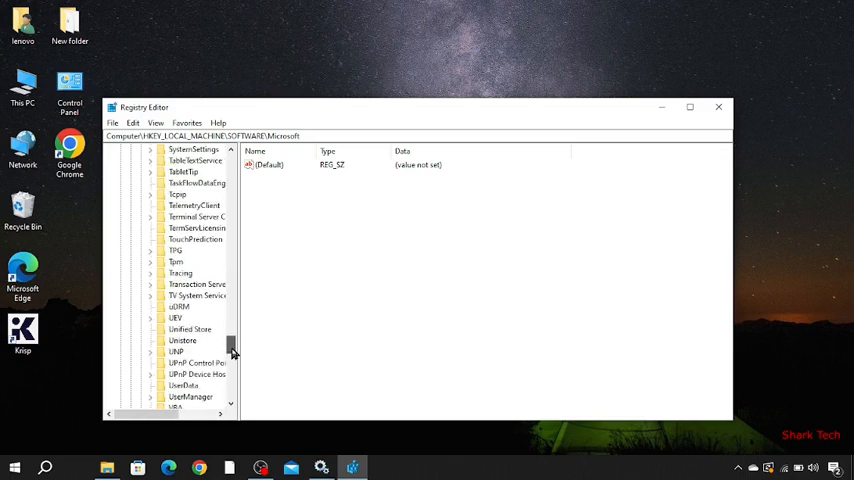
scroll(down, 3)
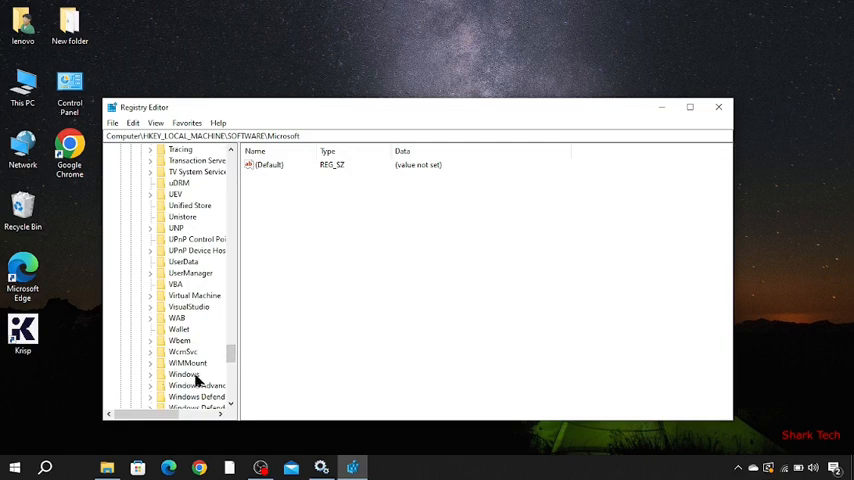
click(184, 374)
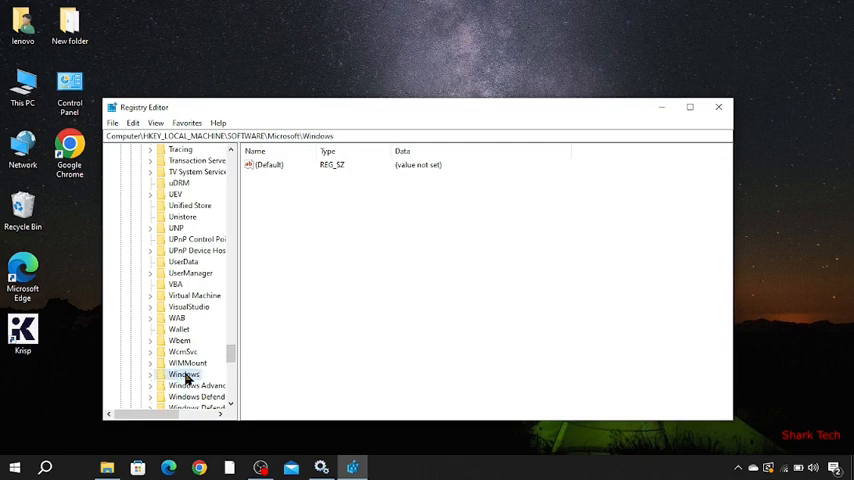
Step: Create a key named 'windows update' under HKEY_LOCAL_MACHINE\SOFTWARE\Microsoft\Windows
right_click(195, 374)
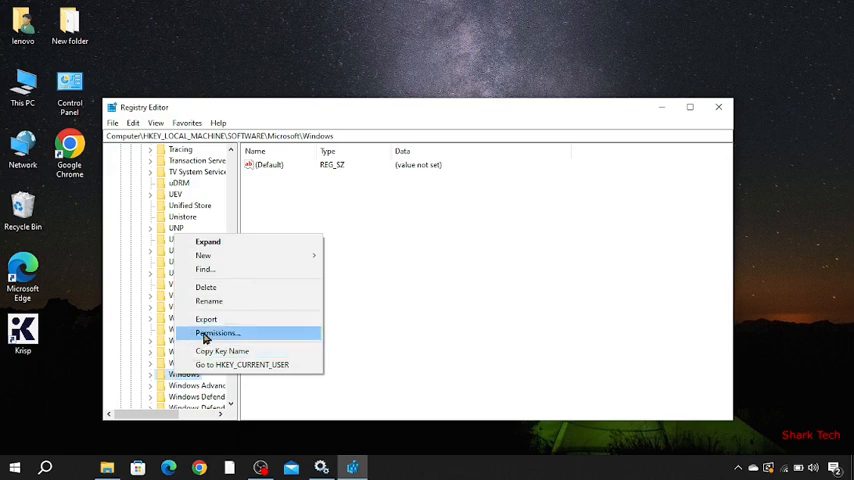
mouse_move(203, 255)
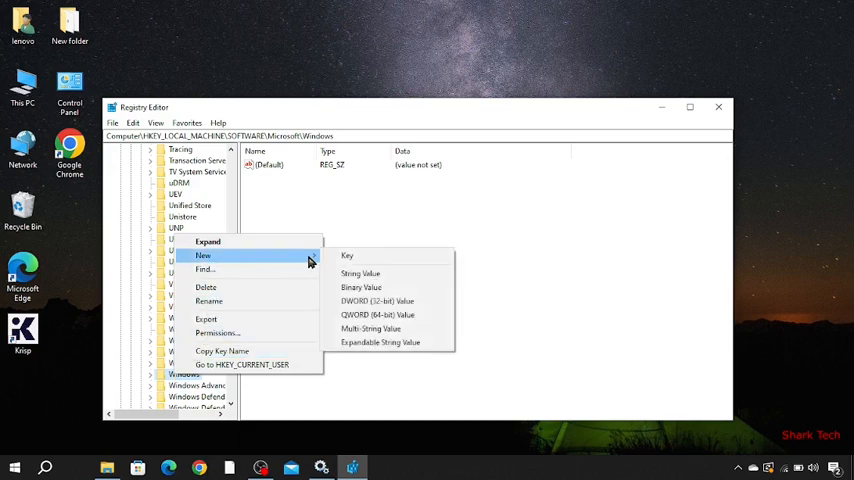
click(347, 256)
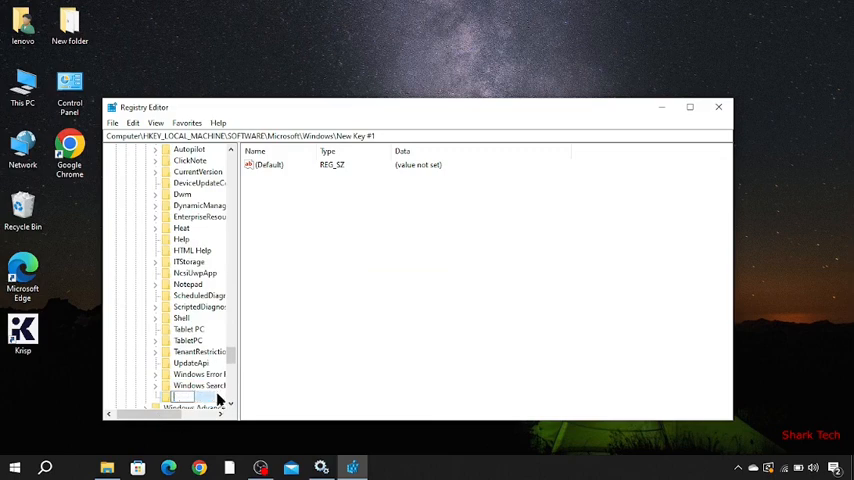
text(windows update)
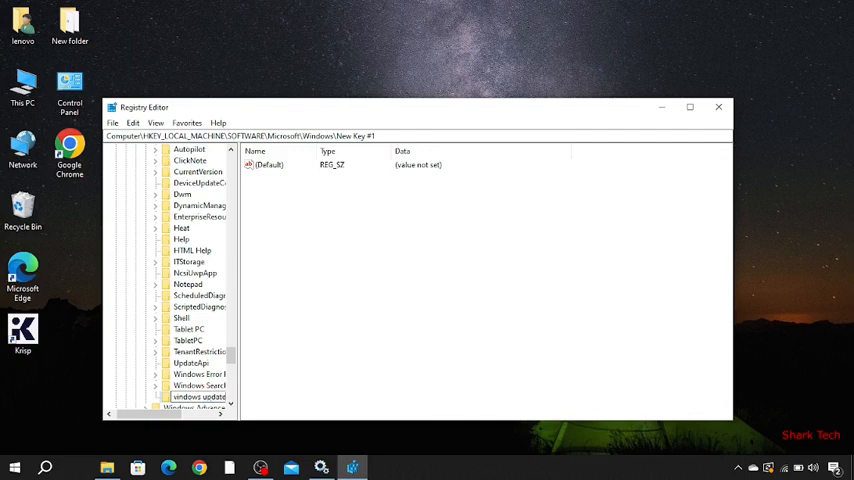
click(196, 394)
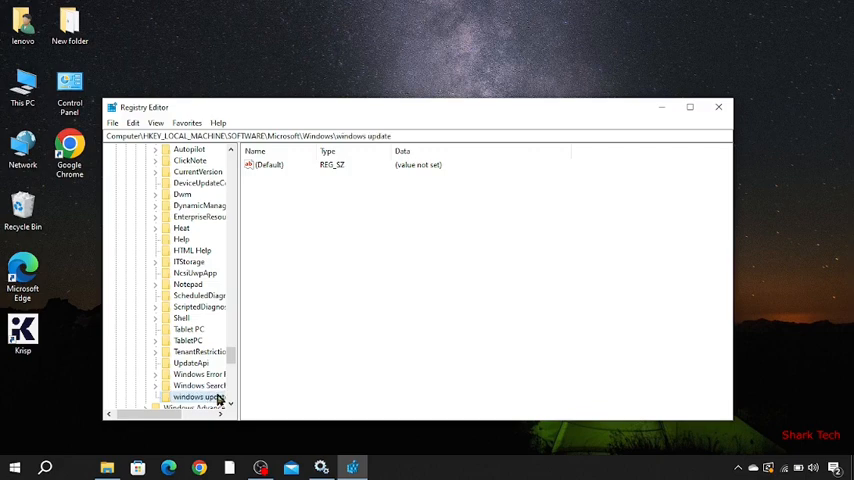
Step: Add New Key #1 inside the windows update key via New > Key
right_click(194, 394)
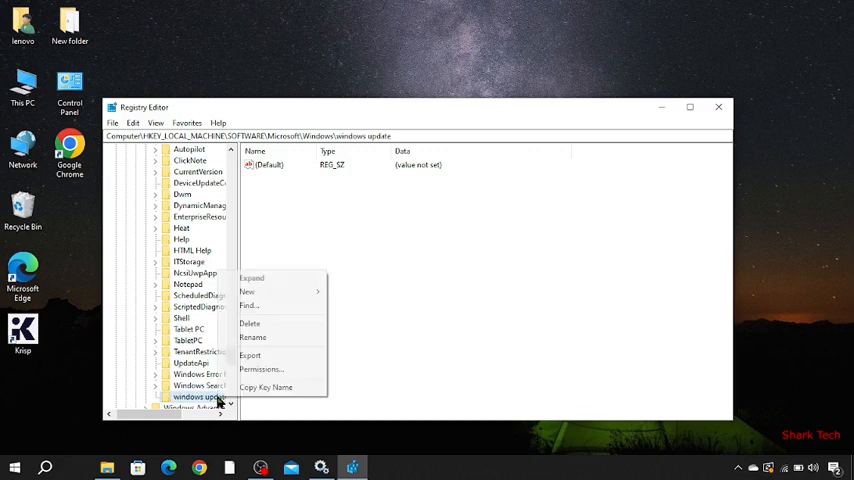
mouse_move(262, 291)
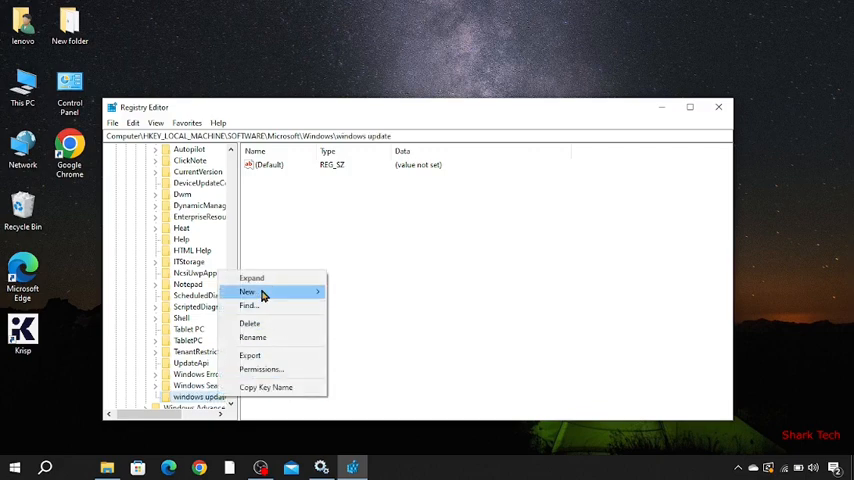
click(247, 292)
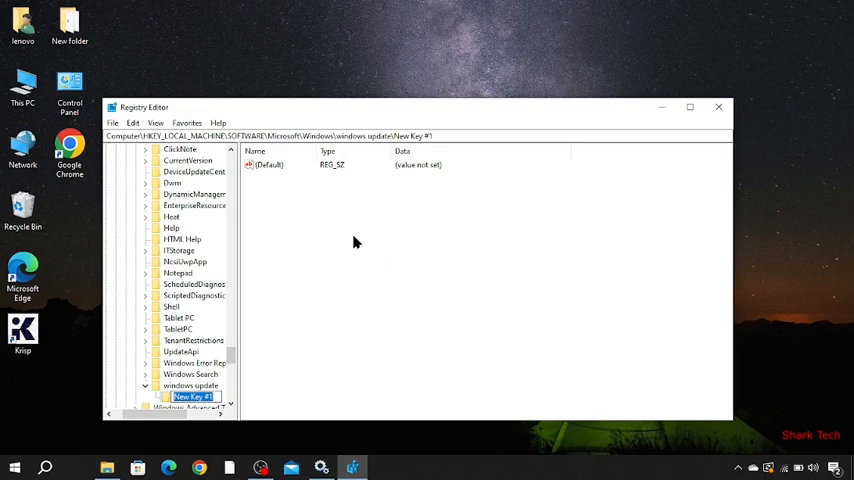
Step: Create a DWORD (32-bit) value named 1 in New Key #1
right_click(354, 242)
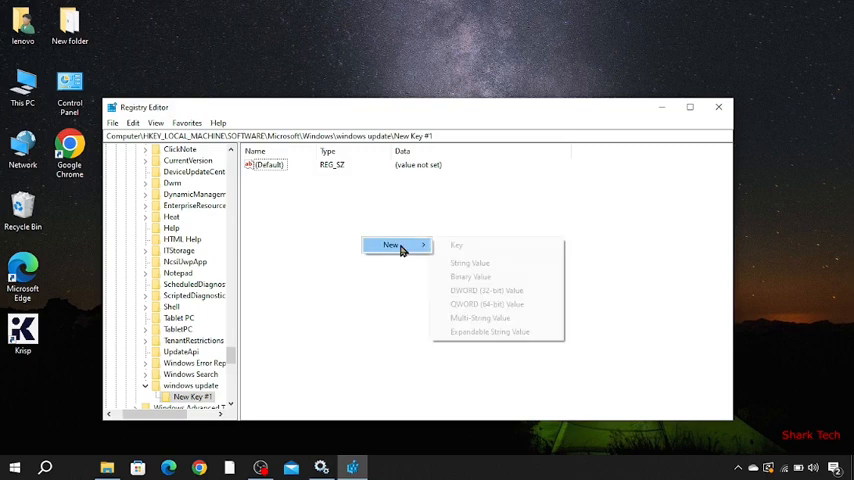
mouse_move(468, 263)
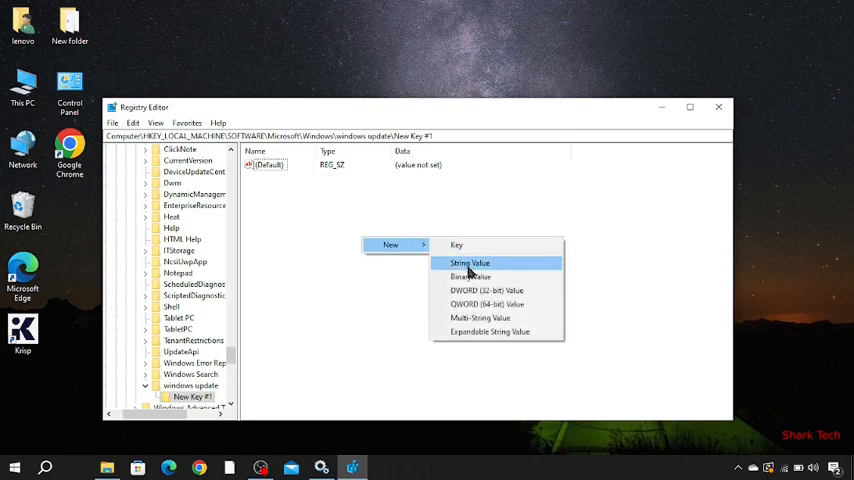
mouse_move(492, 290)
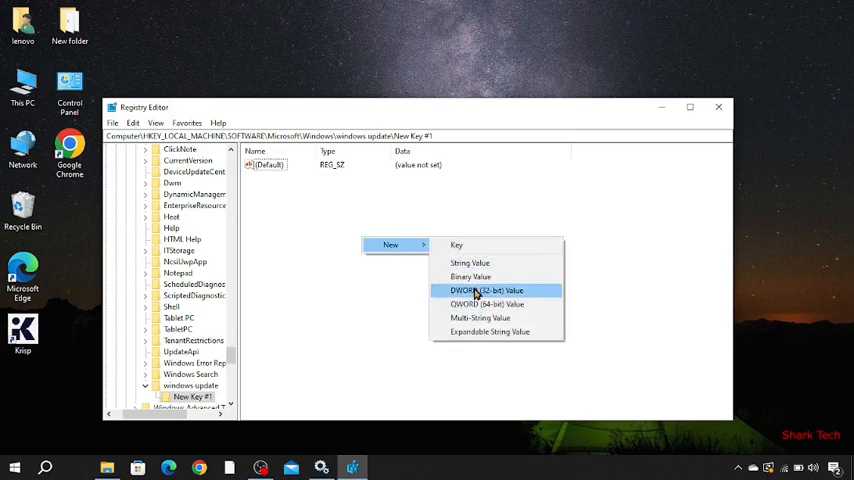
click(481, 290)
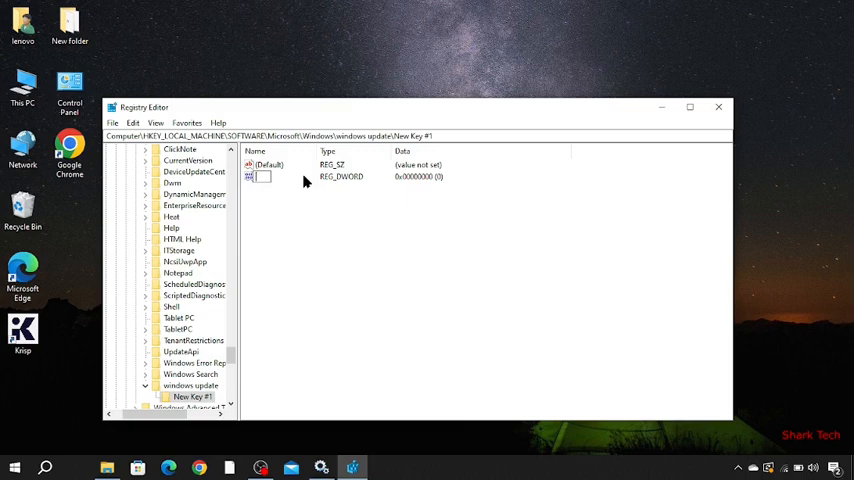
text(1)
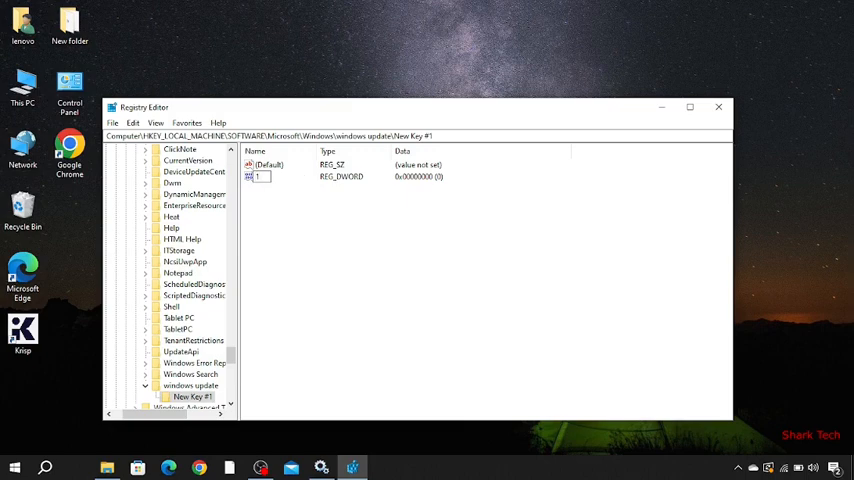